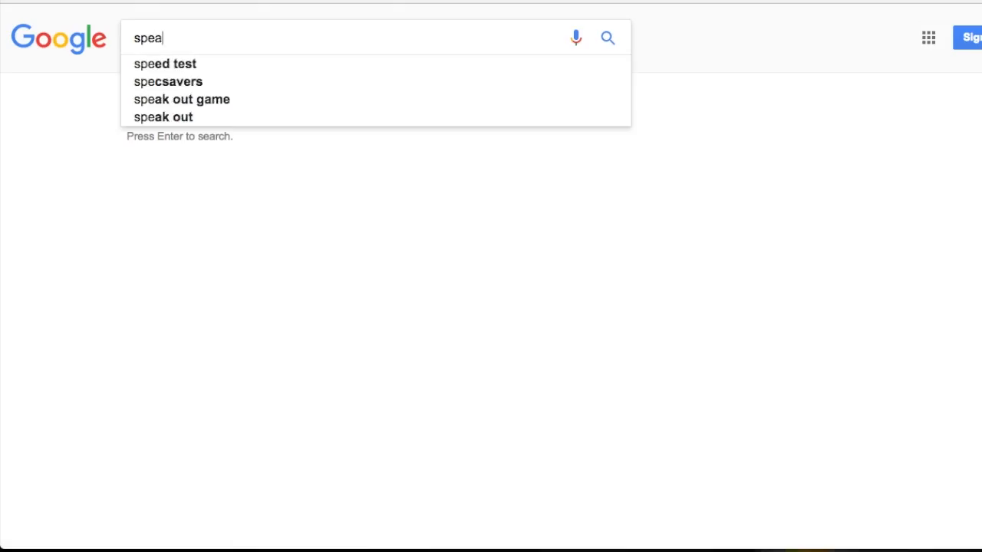
Type 'speaker box enclosure design' into the Google search box
text(ker box encl)
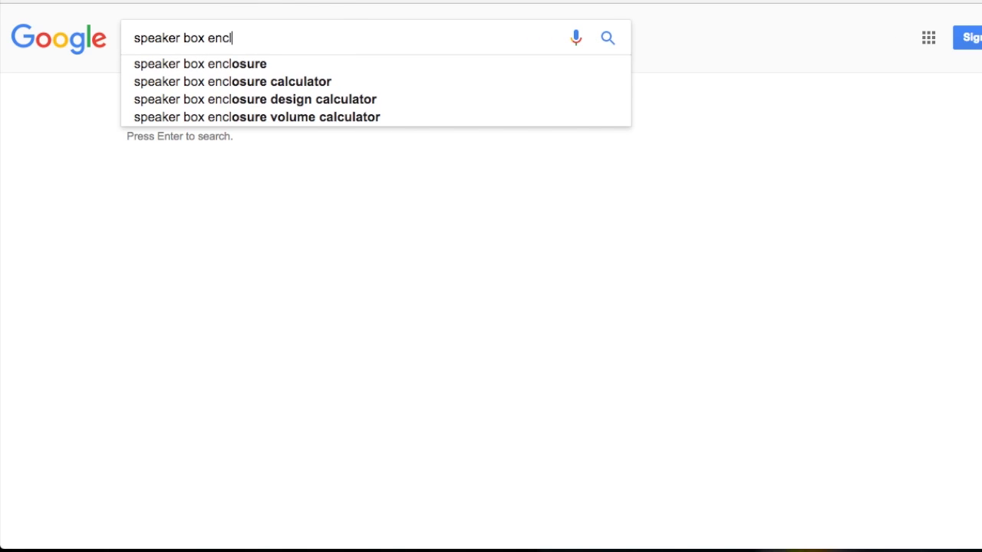
text(osure design calculator)
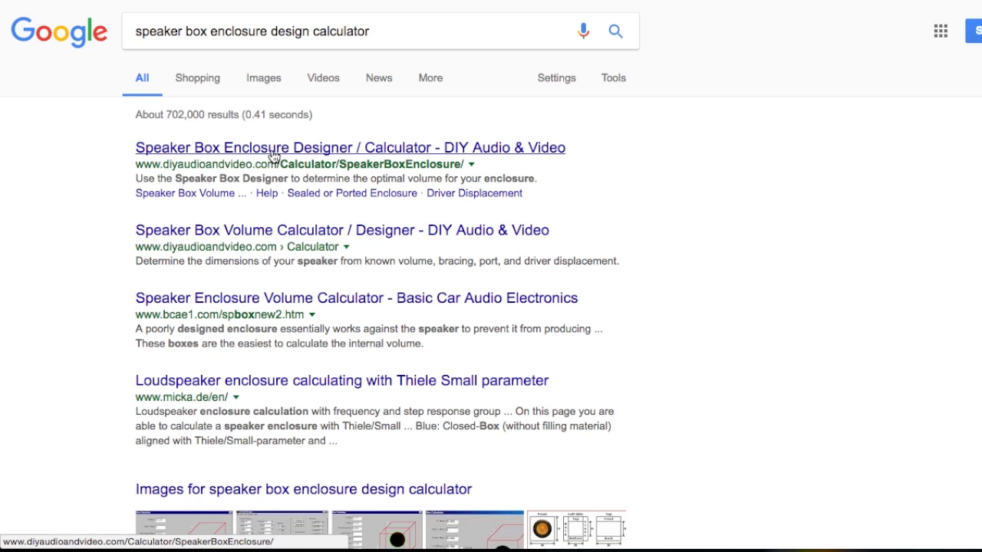
Open the first result, DIY Audio & Video's Speaker Box Enclosure Designer / Calculator
click(349, 147)
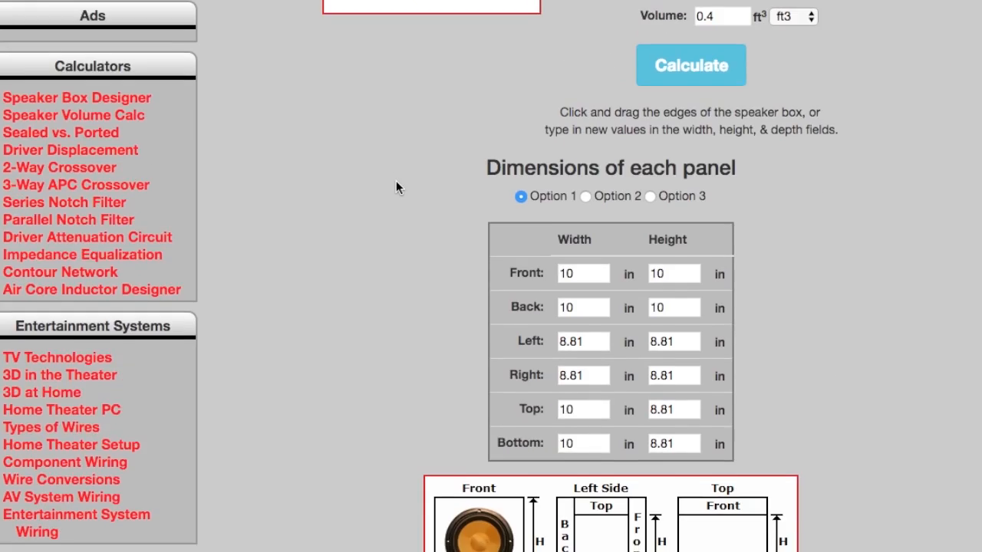